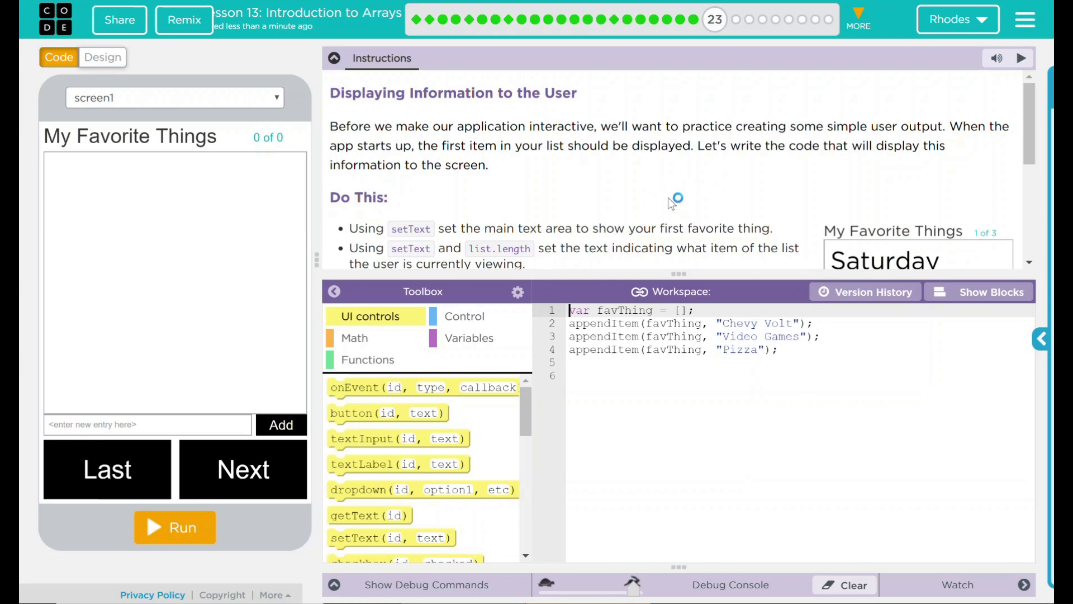
{"action": "mouse_move", "coordinate": [667, 203]}
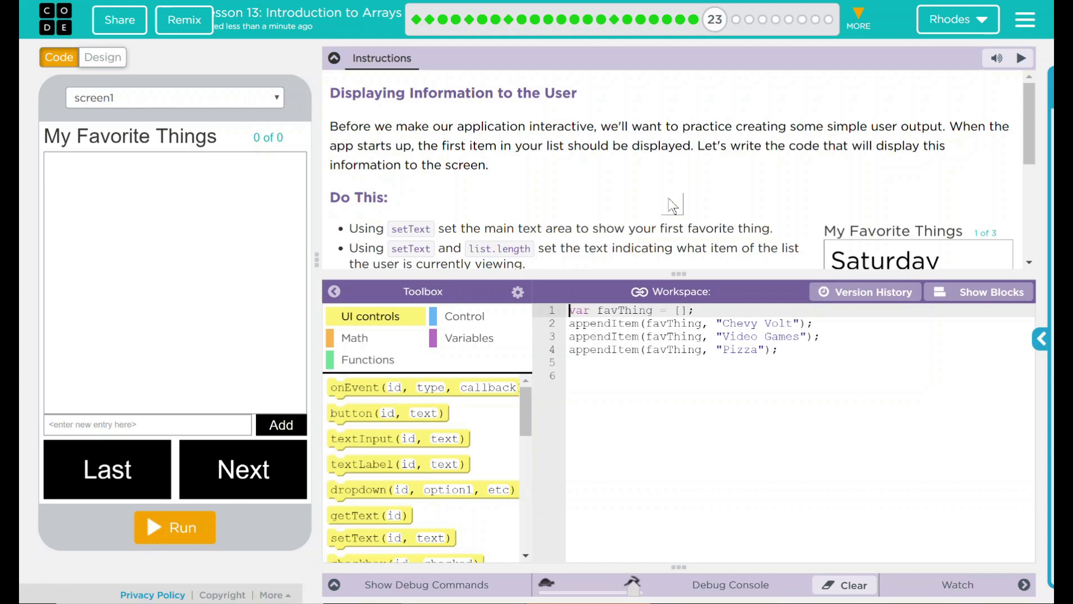
- Add a '//set text' comment line in the code
{"action": "scroll", "scroll_direction": "down", "scroll_amount": 3}
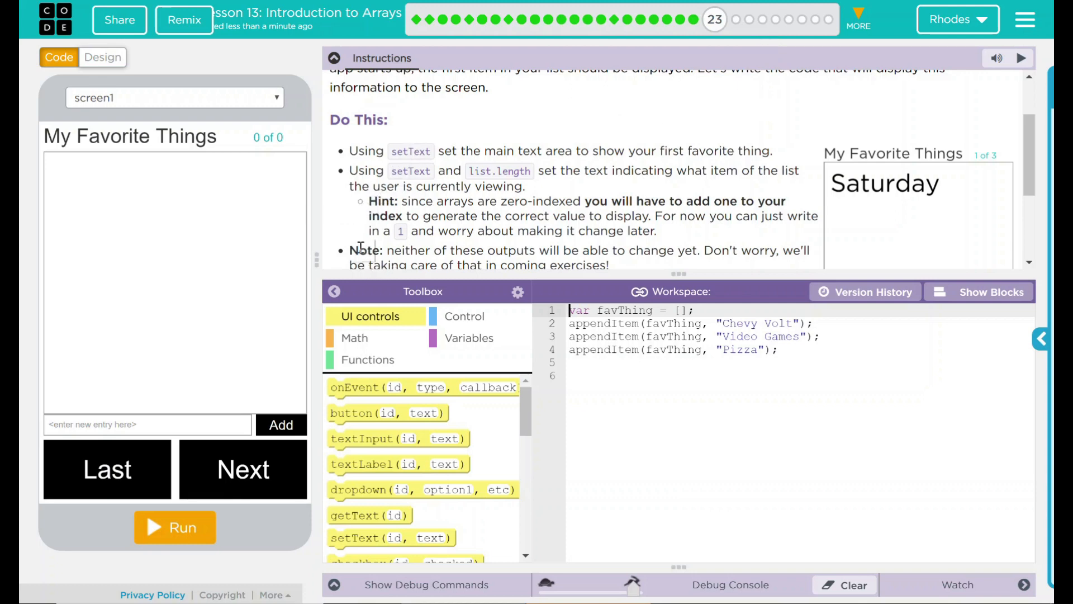
{"action": "double_click", "coordinate": [498, 171]}
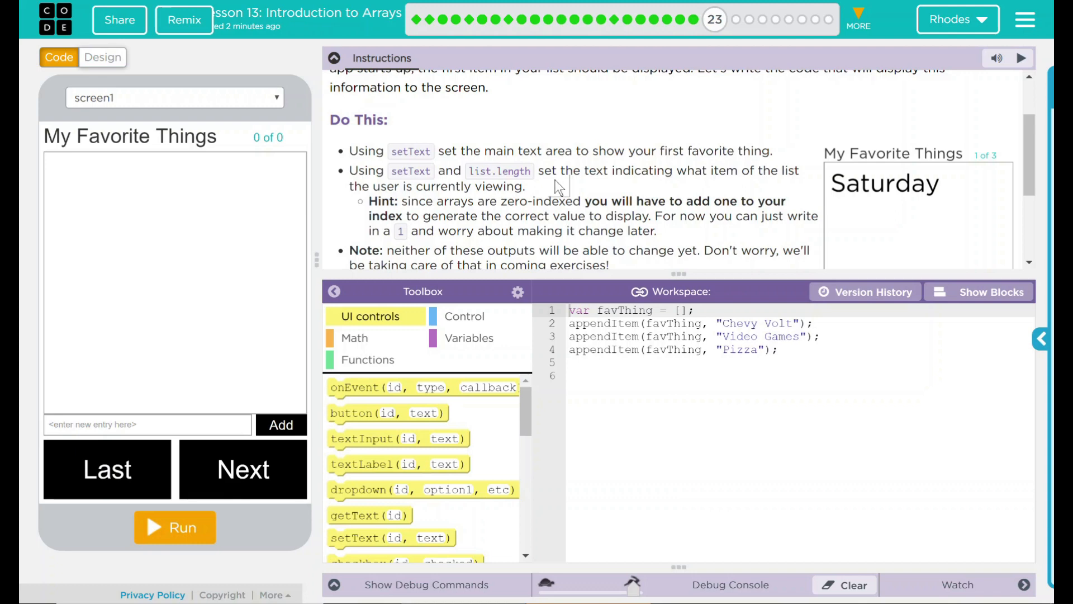
{"action": "scroll", "scroll_direction": "down", "scroll_amount": 3}
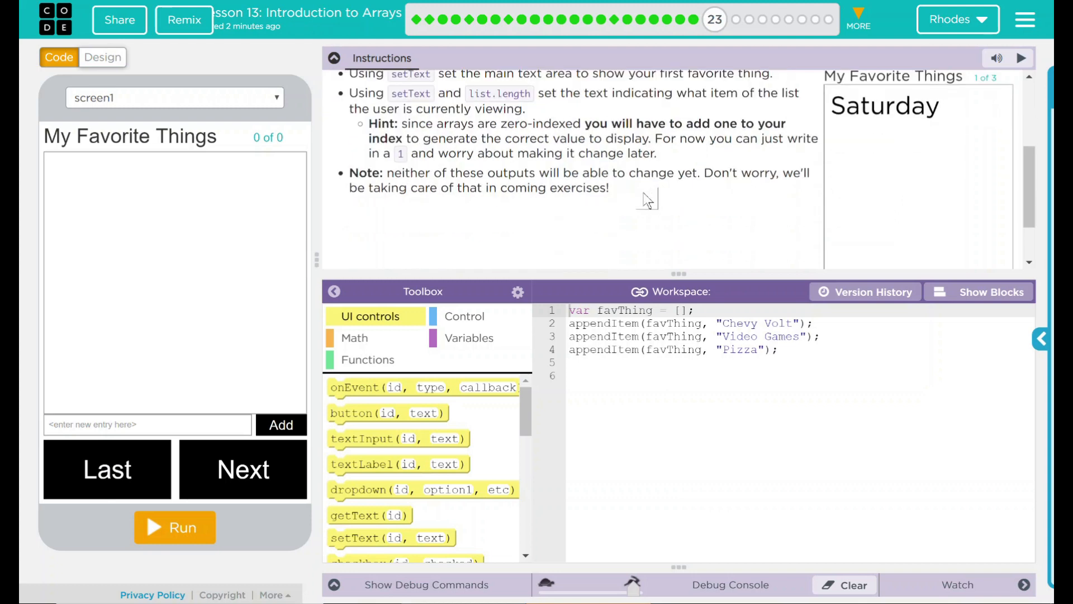
{"action": "mouse_move", "coordinate": [517, 218]}
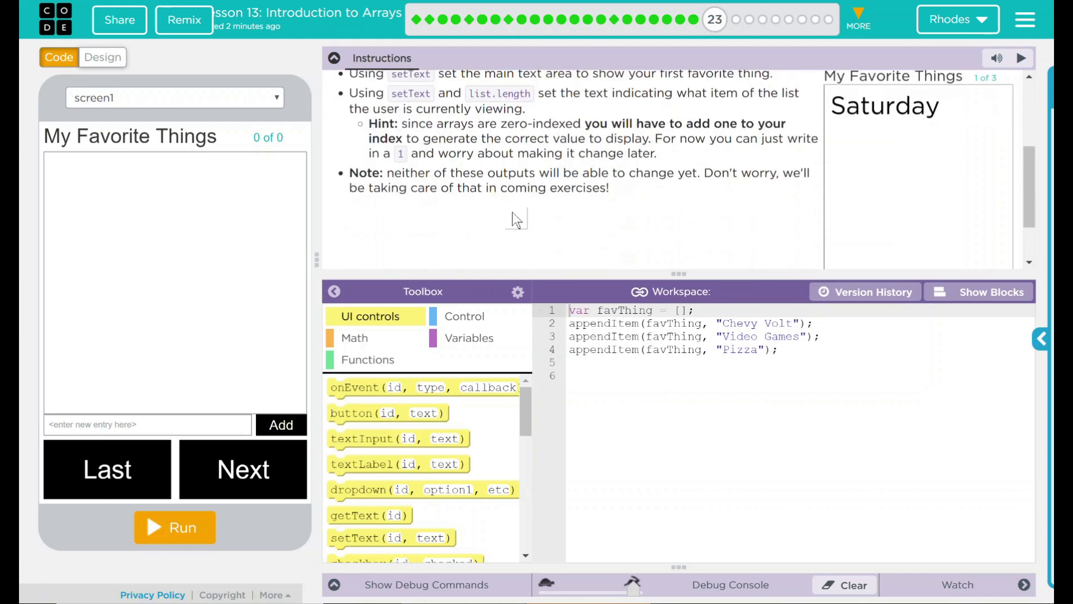
{"action": "mouse_move", "coordinate": [534, 222]}
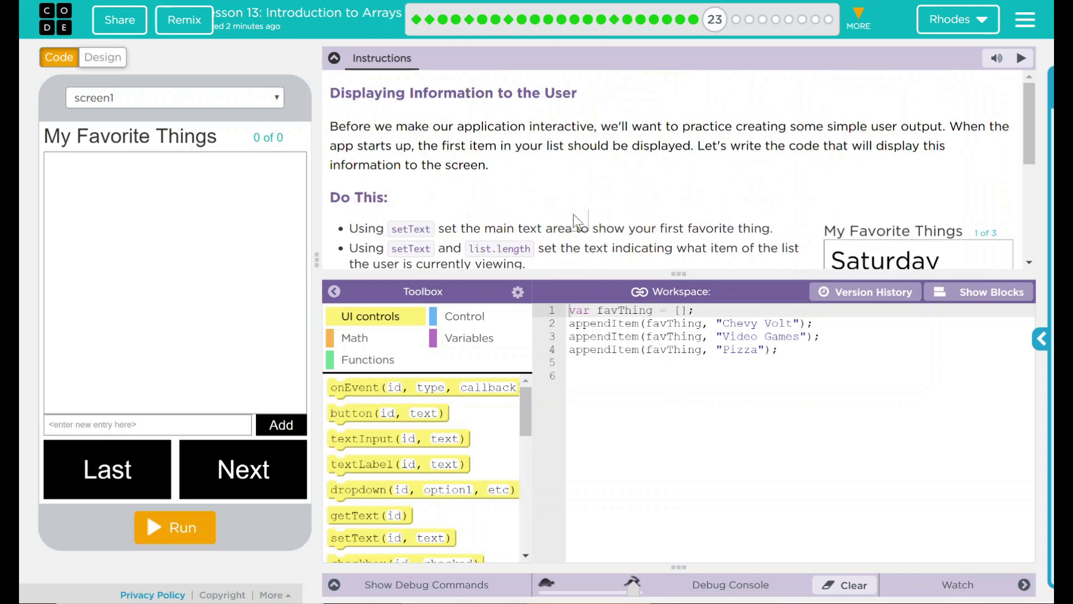
{"action": "mouse_move", "coordinate": [580, 196]}
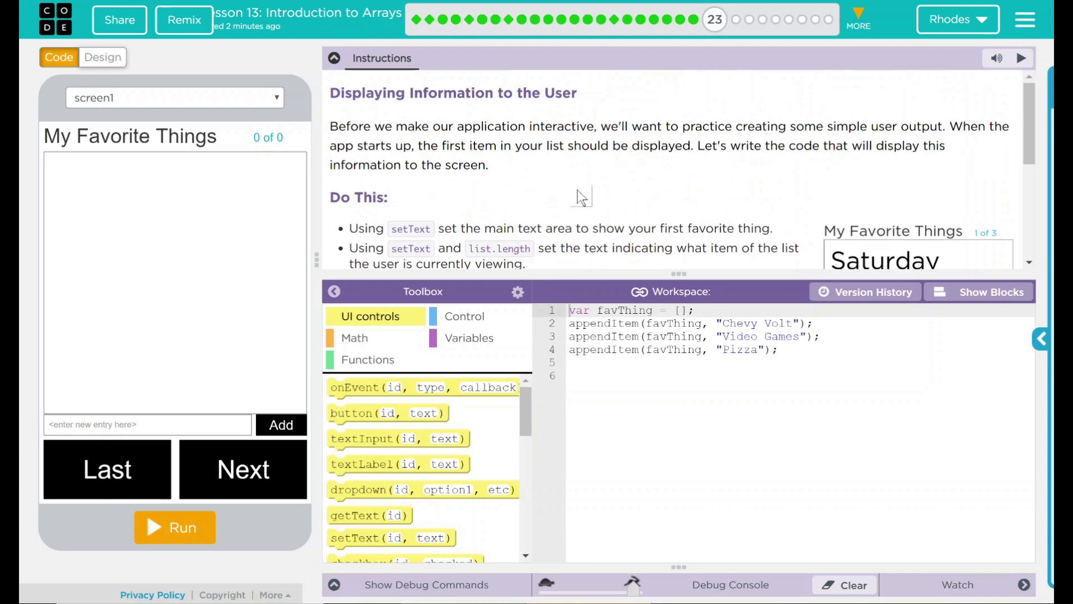
{"action": "scroll", "scroll_direction": "down", "scroll_amount": 3}
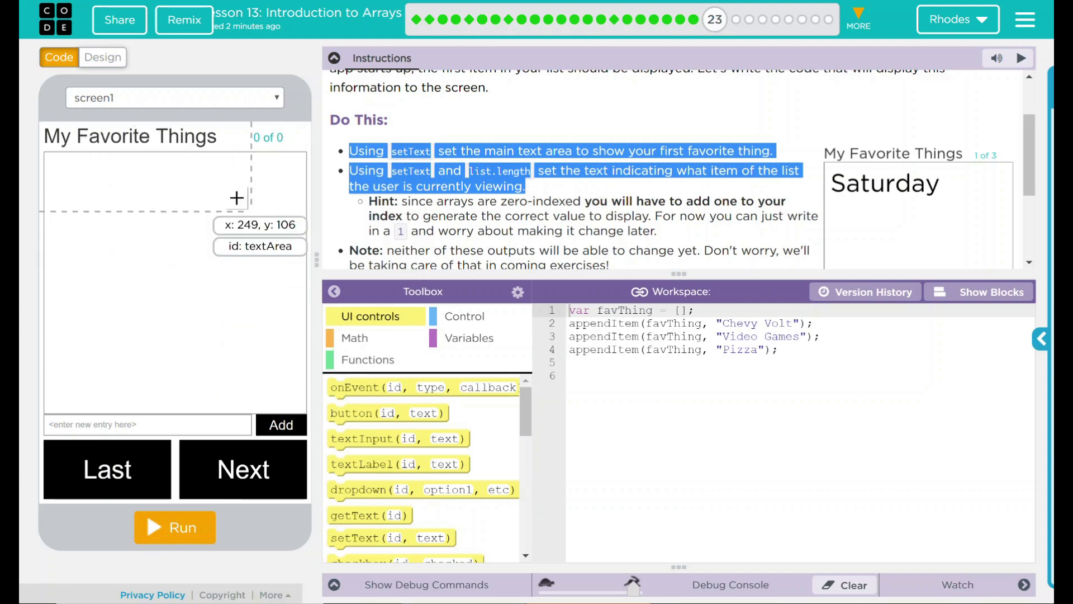
{"action": "mouse_move", "coordinate": [162, 319]}
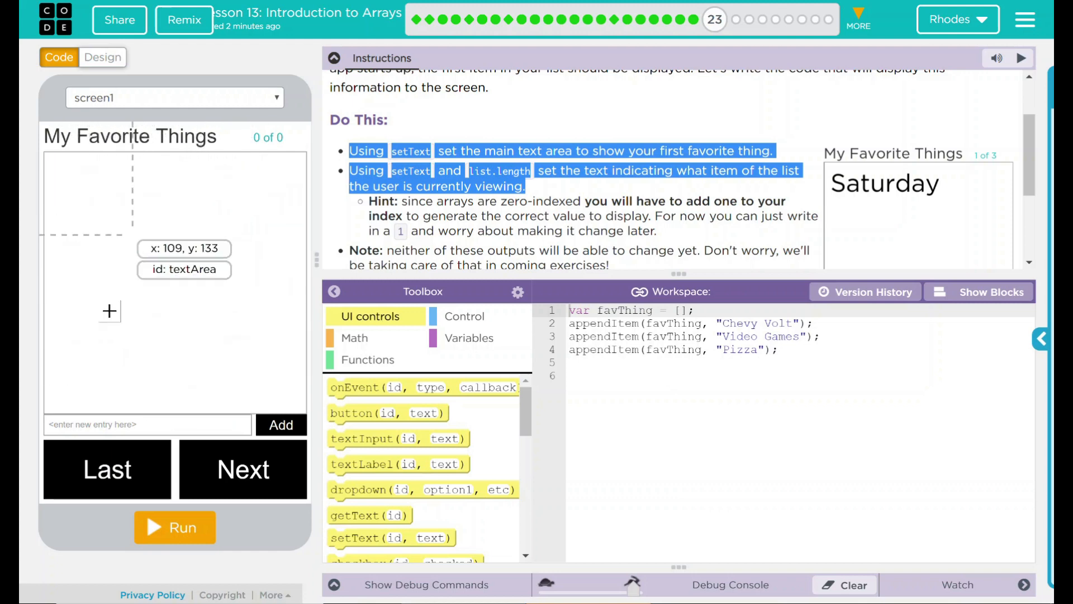
{"action": "mouse_move", "coordinate": [133, 307]}
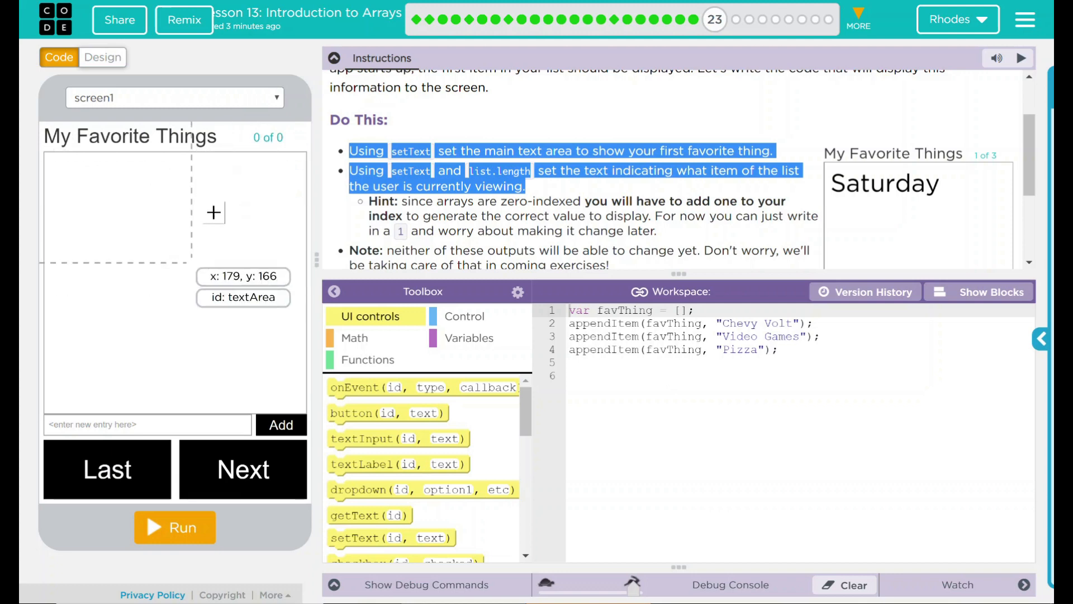
{"action": "mouse_move", "coordinate": [178, 296]}
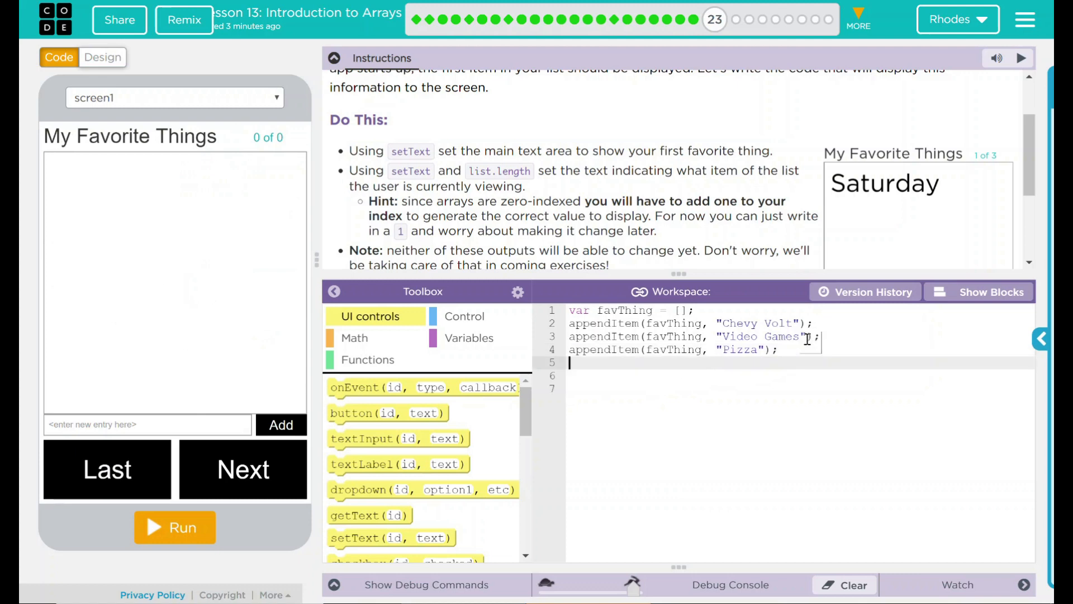
{"action": "type", "text": "/"}
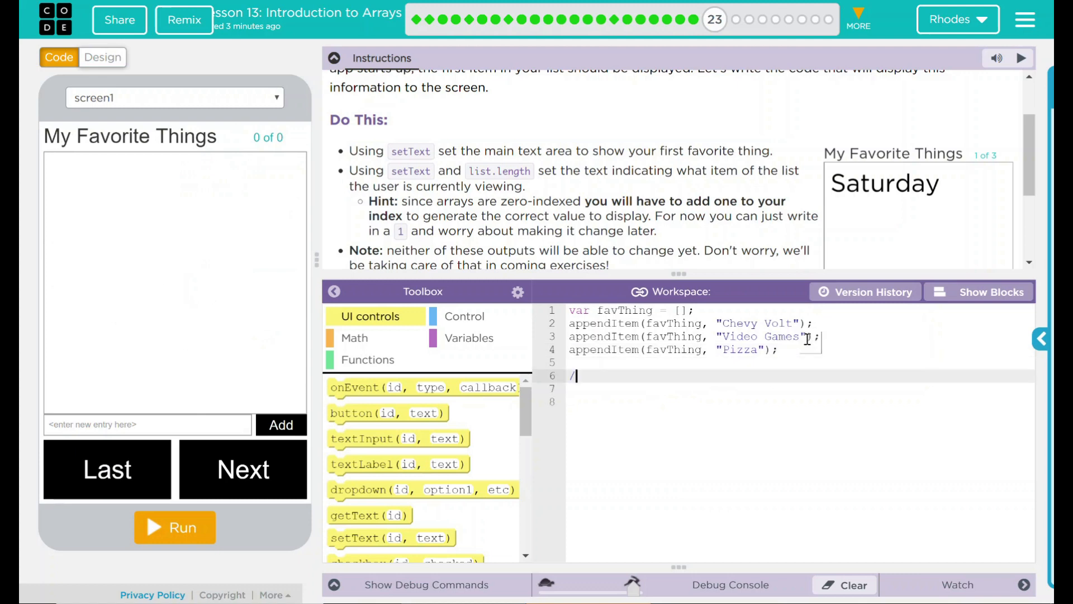
{"action": "type", "text": "/set text"}
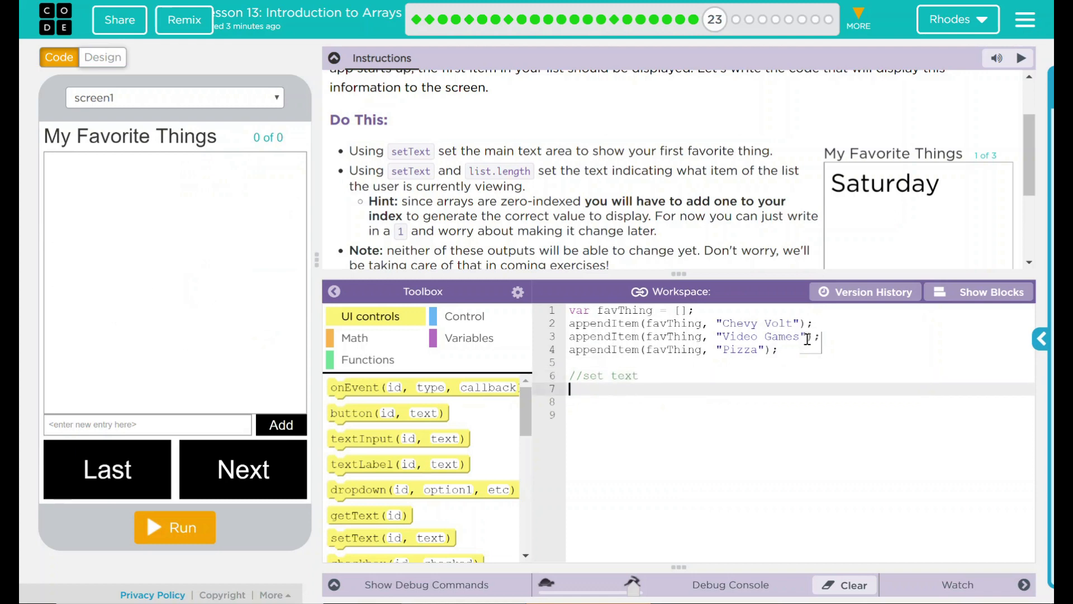
{"action": "mouse_move", "coordinate": [359, 538]}
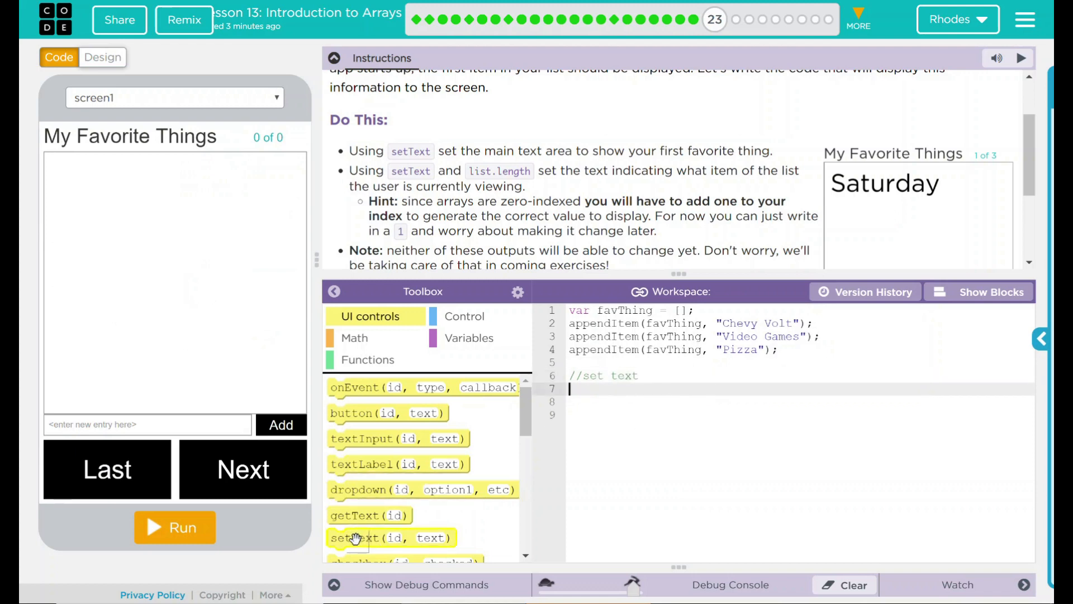
- Add a setText statement showing favThing[0] in textArea, then start a new line
{"action": "scroll", "scroll_direction": "down", "scroll_amount": 3}
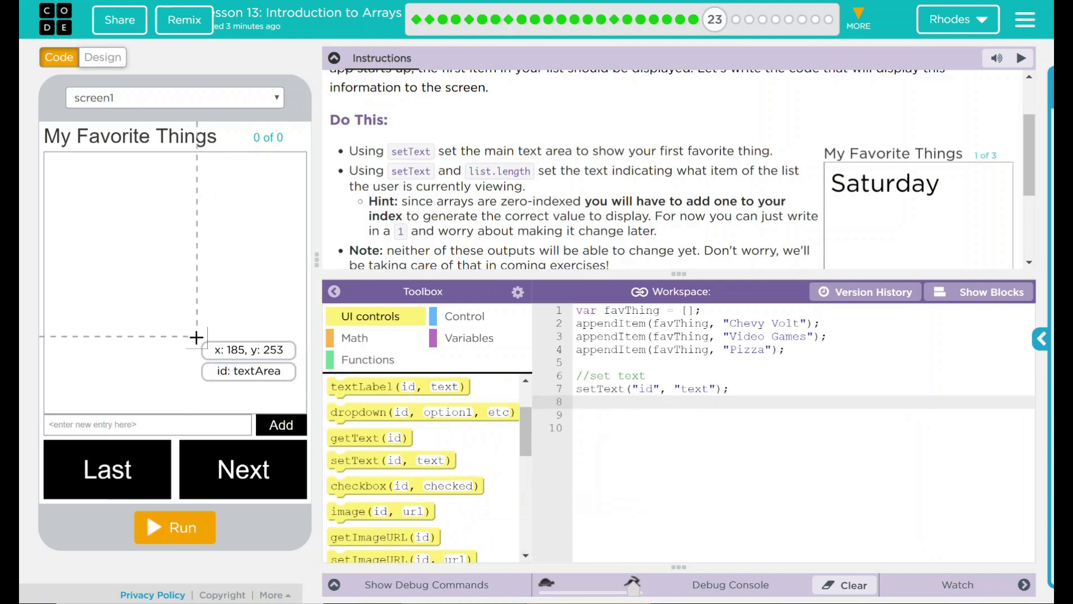
{"action": "mouse_move", "coordinate": [170, 325]}
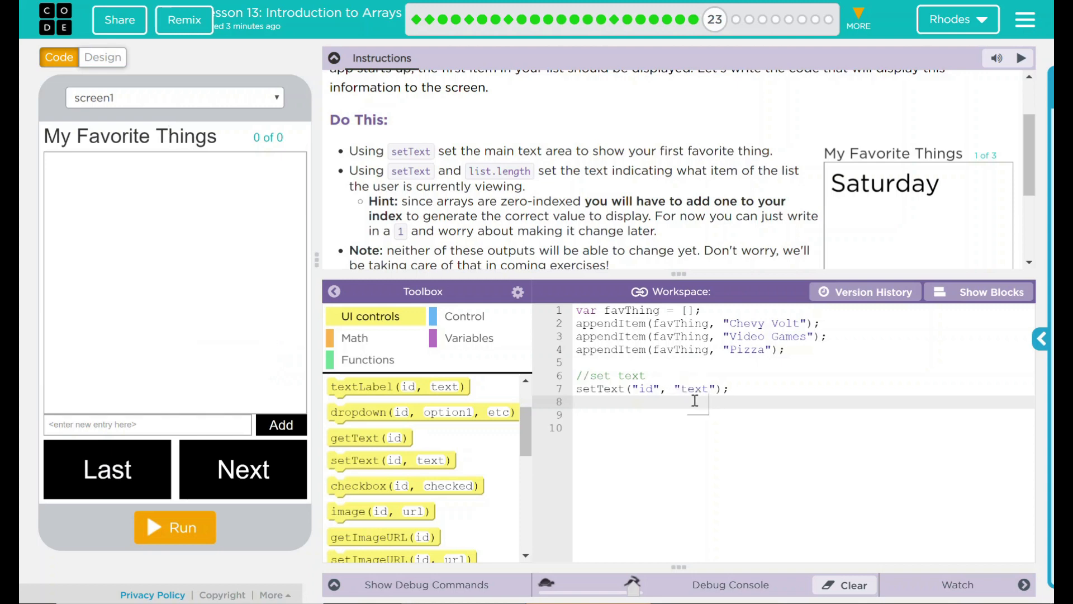
{"action": "double_click", "coordinate": [646, 389]}
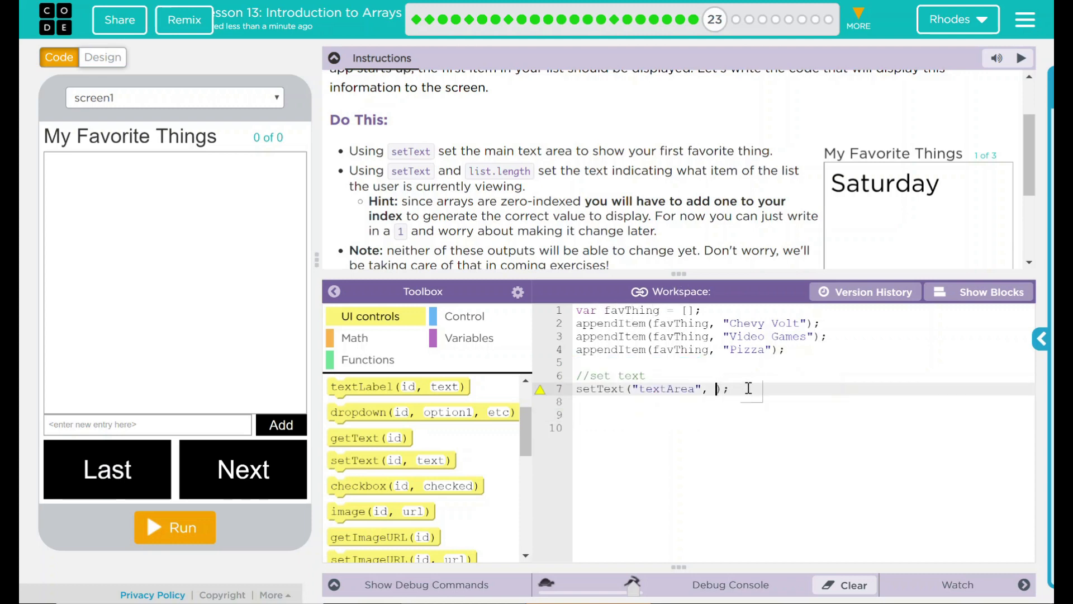
{"action": "type", "text": "favThing"}
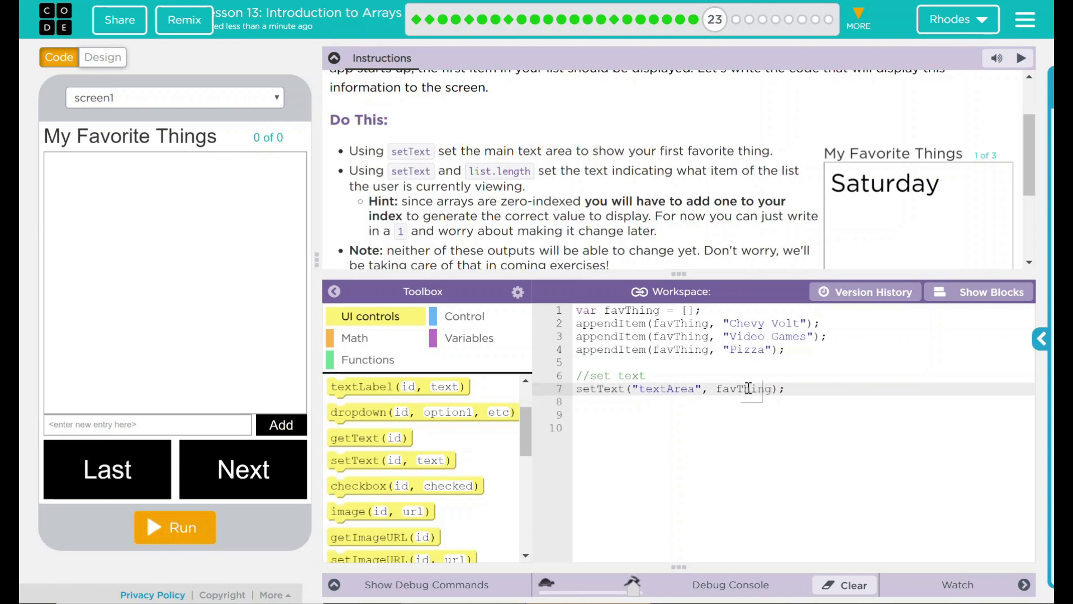
{"action": "type", "text": "[]"}
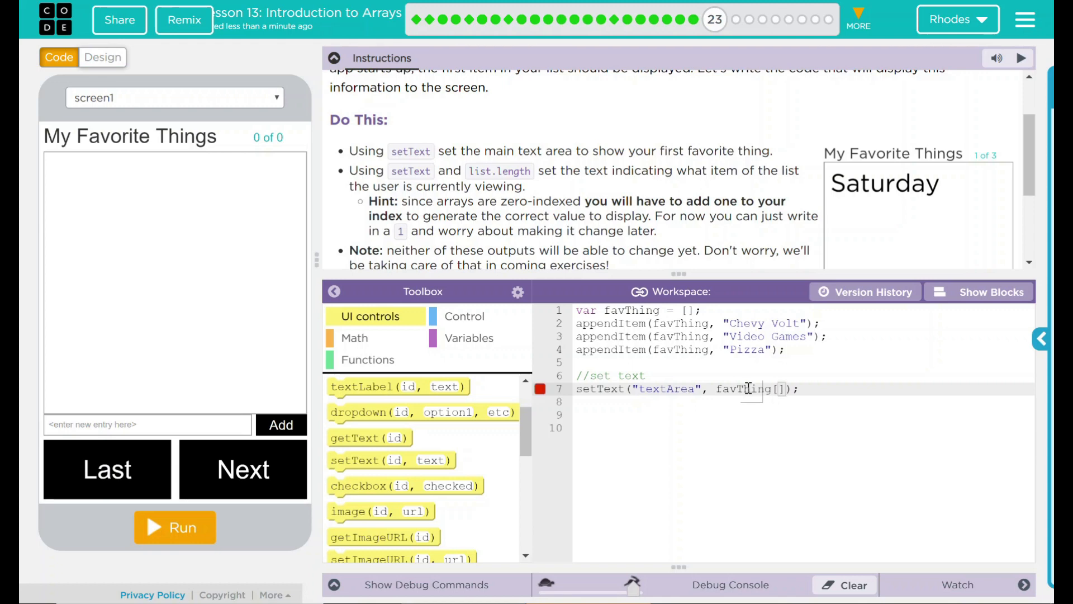
{"action": "type", "text": "0"}
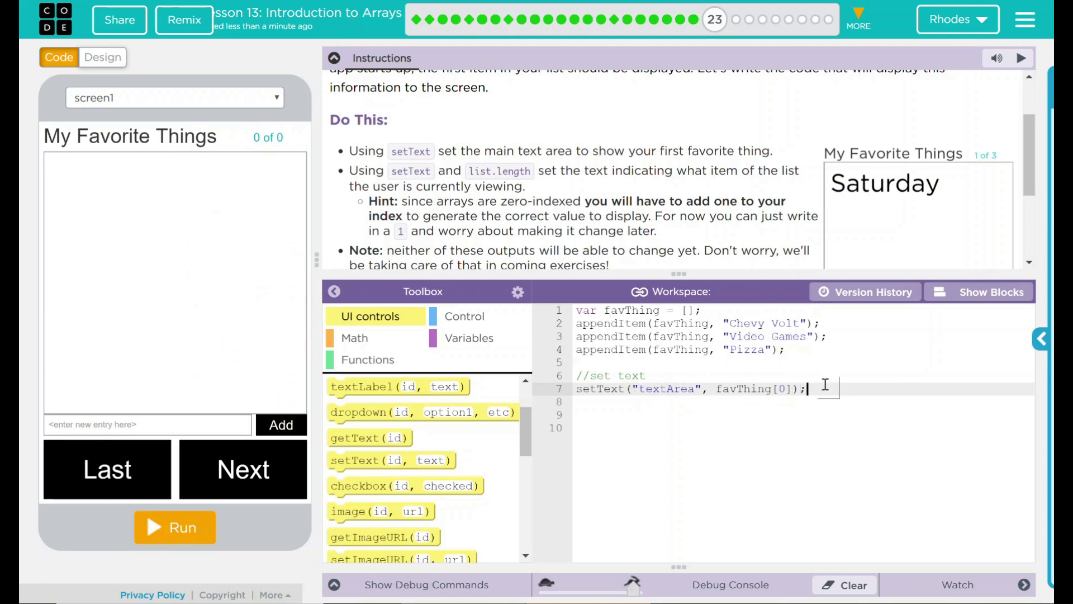
{"action": "key", "text": "Enter"}
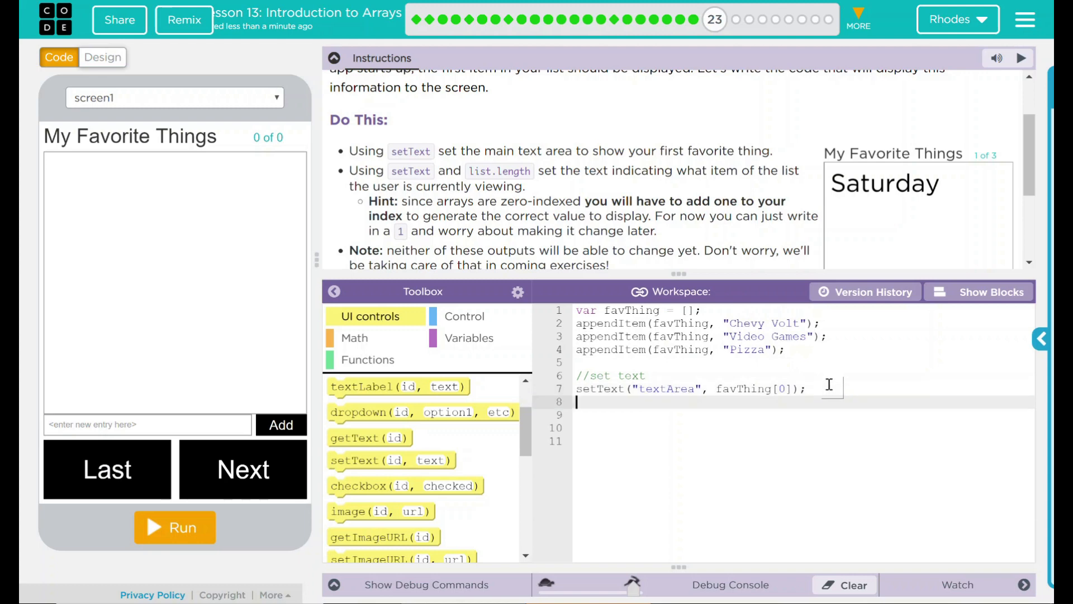
{"action": "mouse_move", "coordinate": [295, 154]}
{"action": "type", "text": "setText(\"id\", \"text\");"}
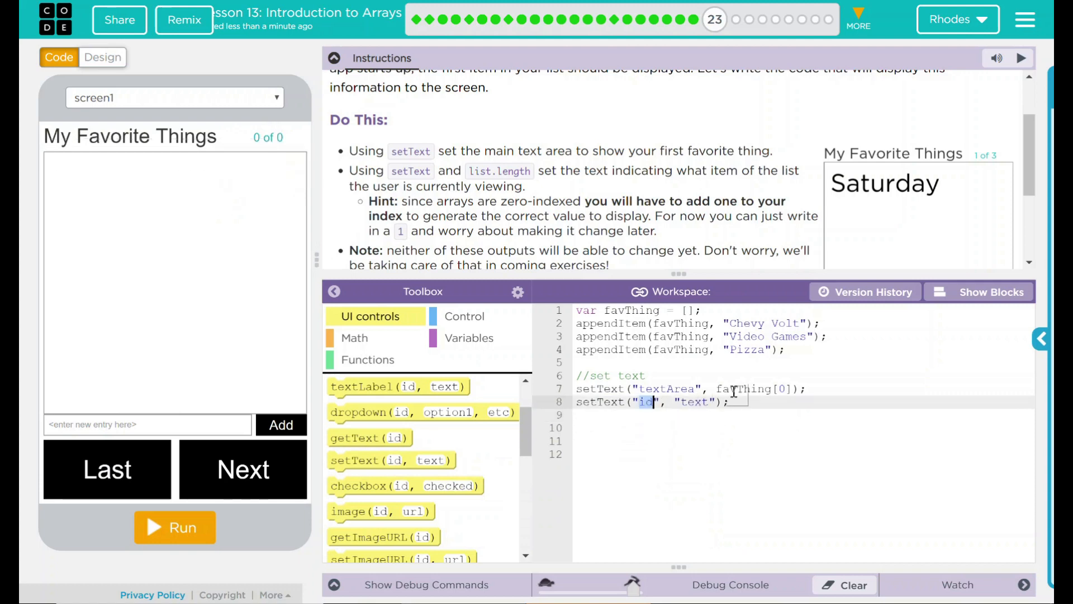
- Start a second setText line targeting the "arrayTracker" id
{"action": "type", "text": "arr"}
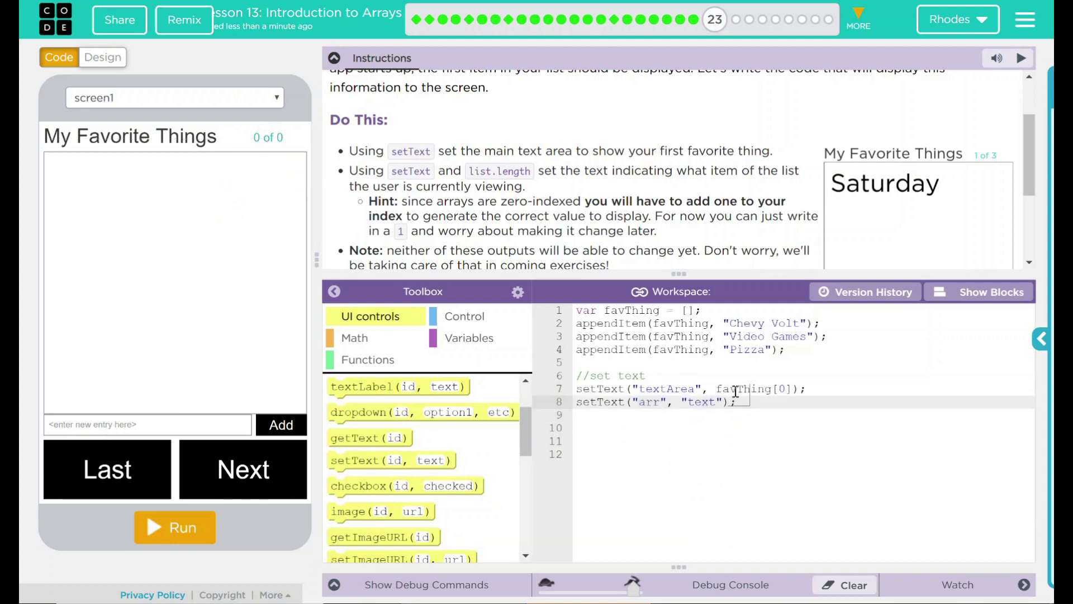
{"action": "type", "text": "arrayTracker"}
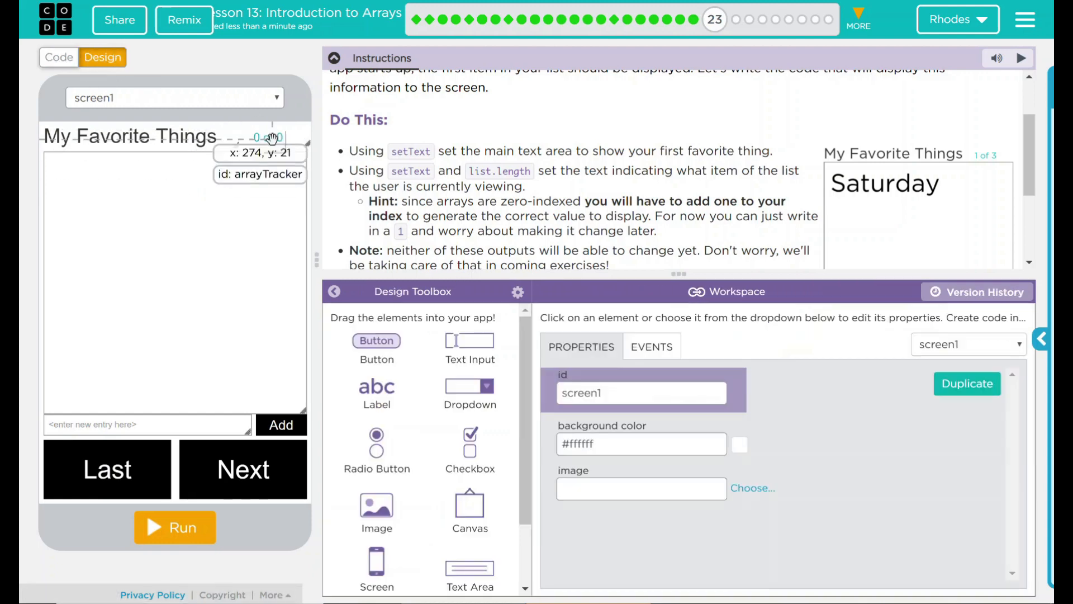
{"action": "left_click", "coordinate": [268, 137]}
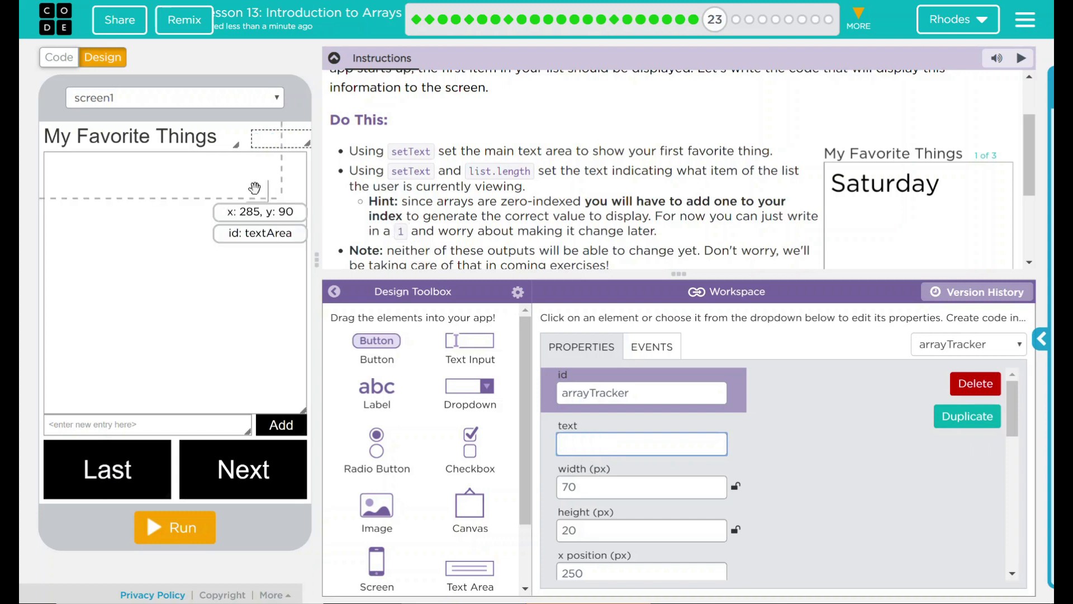
{"action": "left_click", "coordinate": [58, 58]}
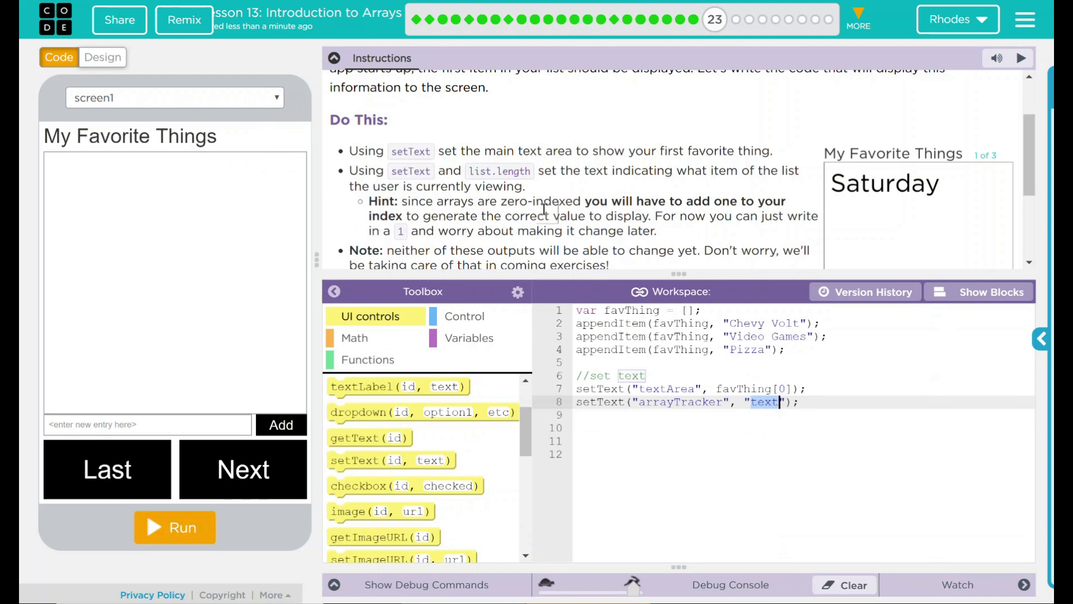
{"action": "mouse_move", "coordinate": [658, 219]}
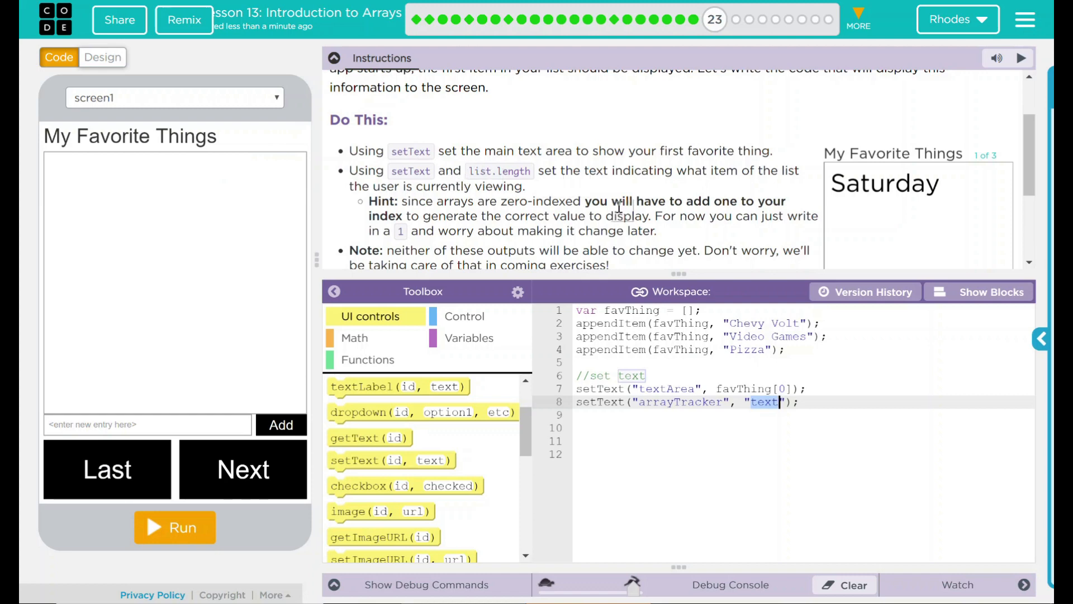
- Set arrayTracker's text to "1 of " + favThing.length
{"action": "type", "text": "1"}
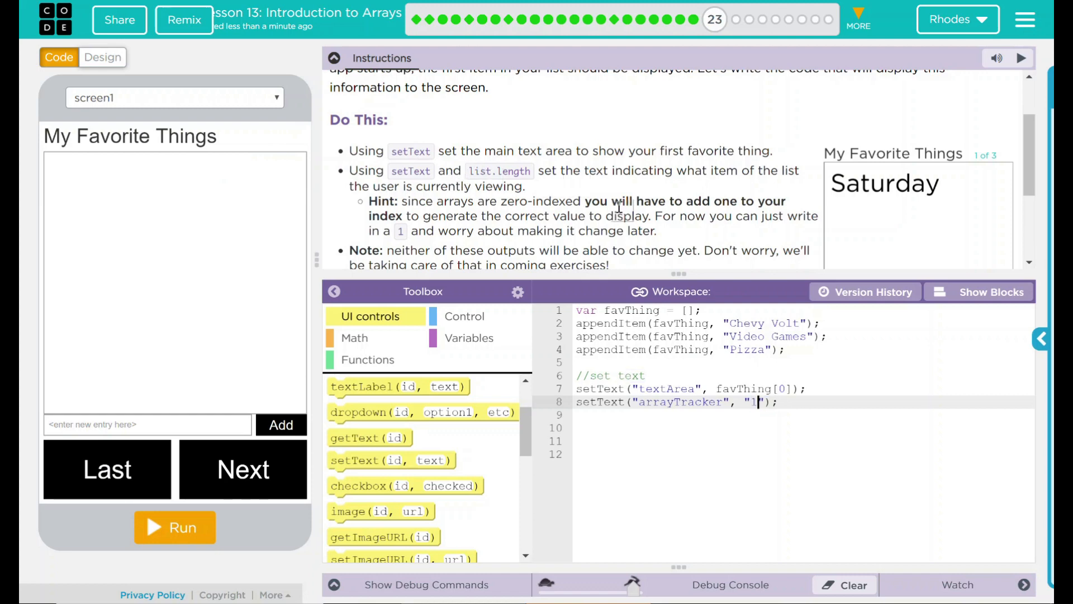
{"action": "type", "text": "of"}
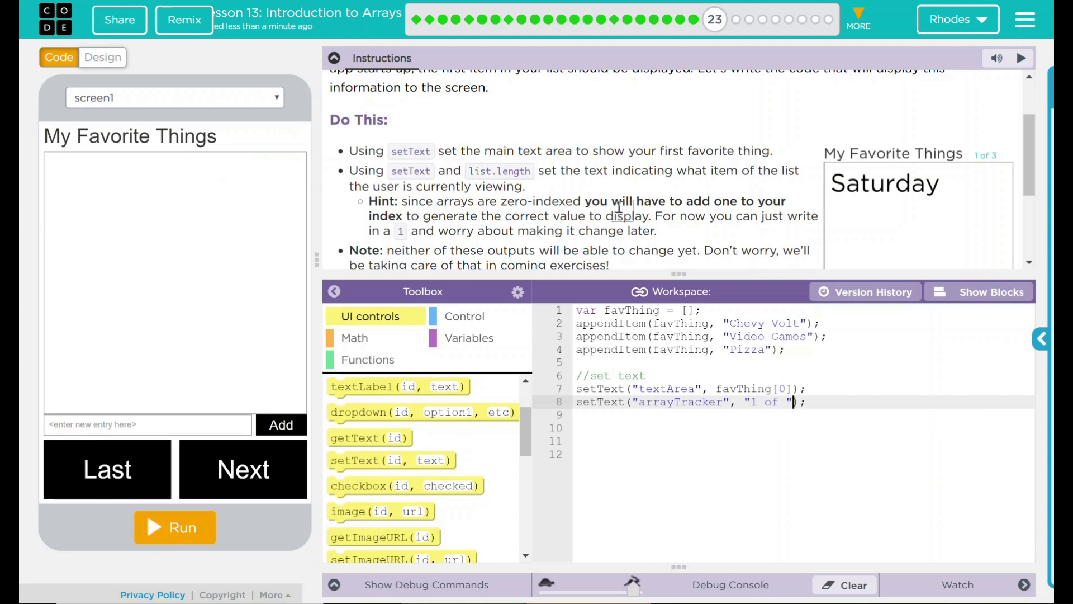
{"action": "type", "text": "+"}
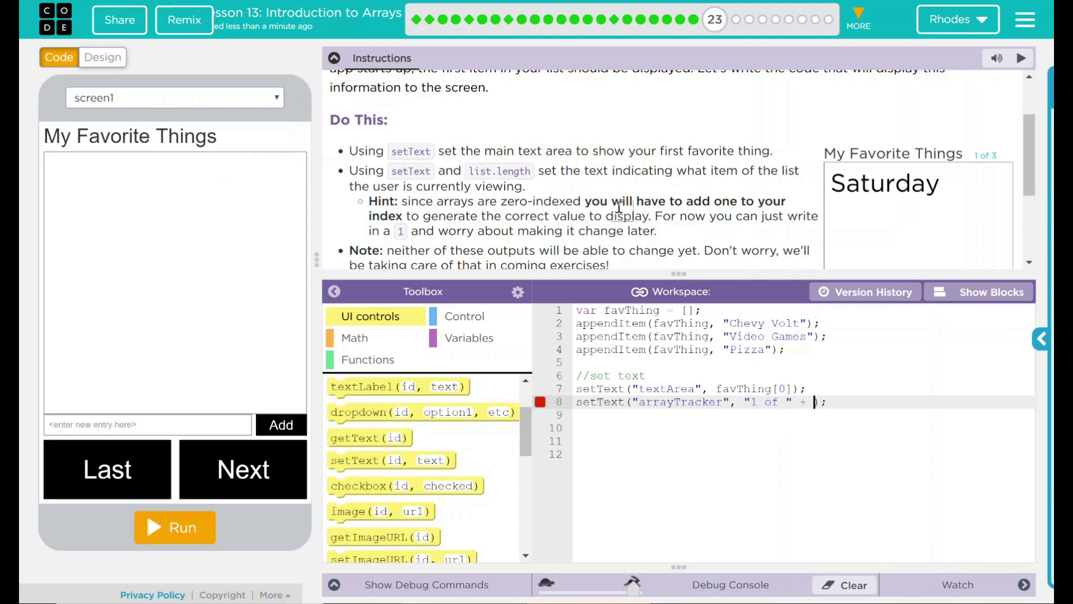
{"action": "mouse_move", "coordinate": [536, 174]}
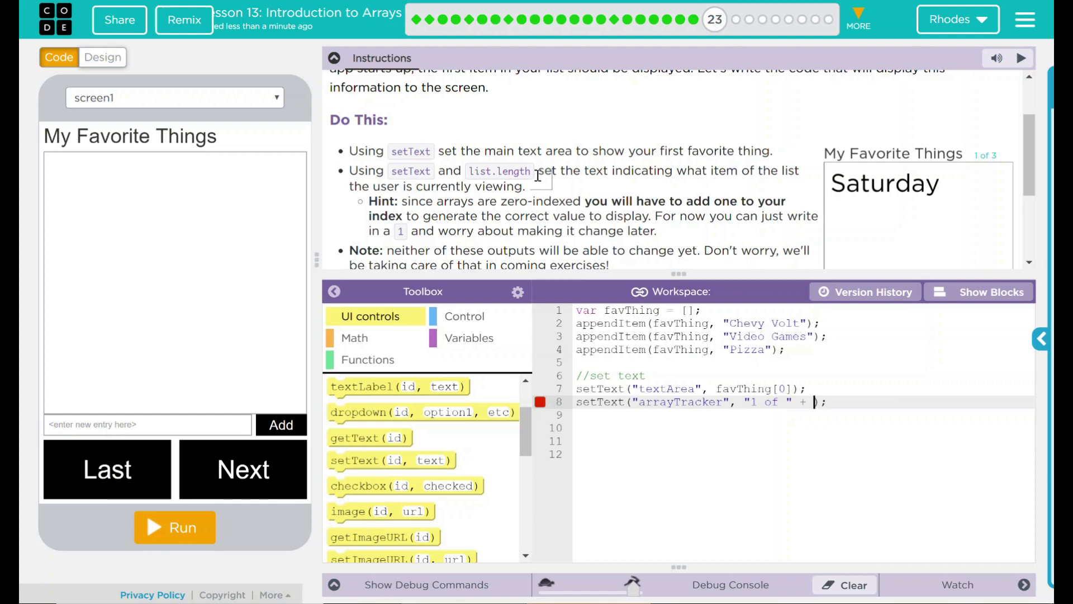
{"action": "type", "text": "favThing.le"}
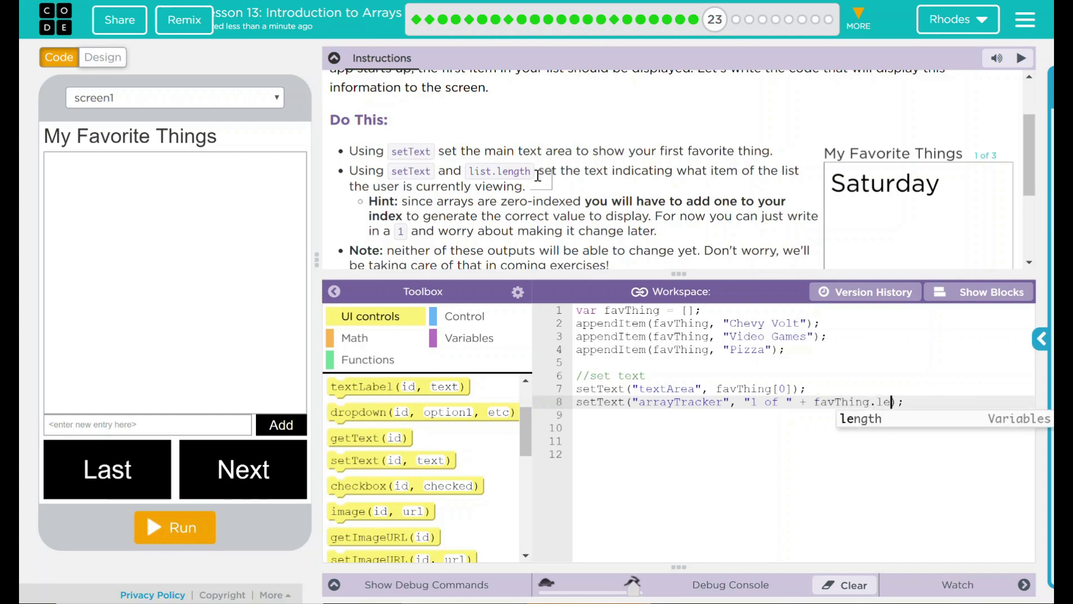
{"action": "type", "text": "ngth"}
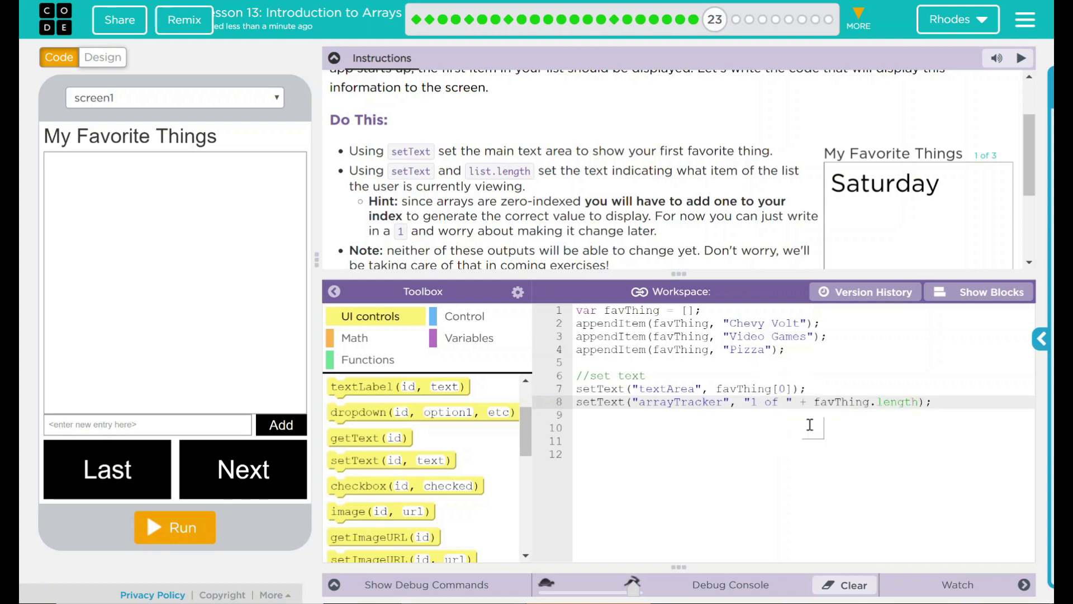
{"action": "mouse_move", "coordinate": [275, 122]}
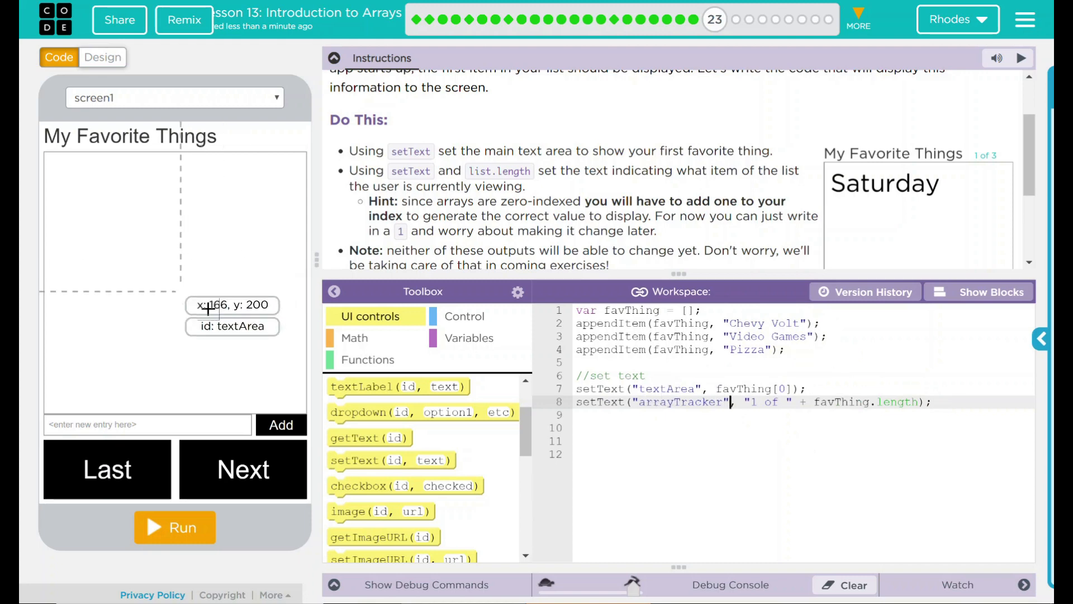
{"action": "mouse_move", "coordinate": [263, 324]}
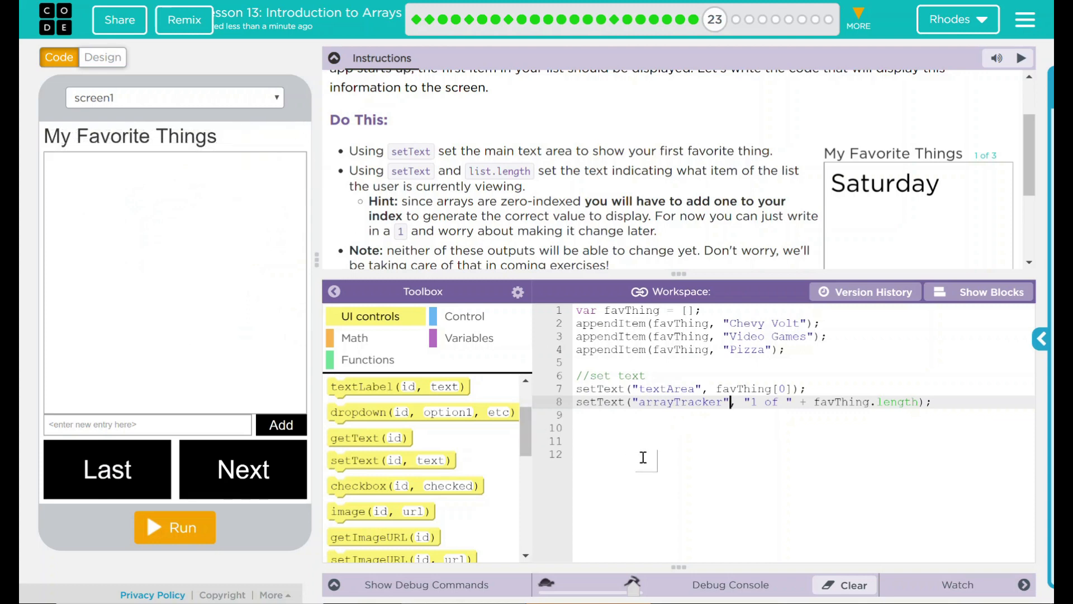
{"action": "mouse_move", "coordinate": [216, 545]}
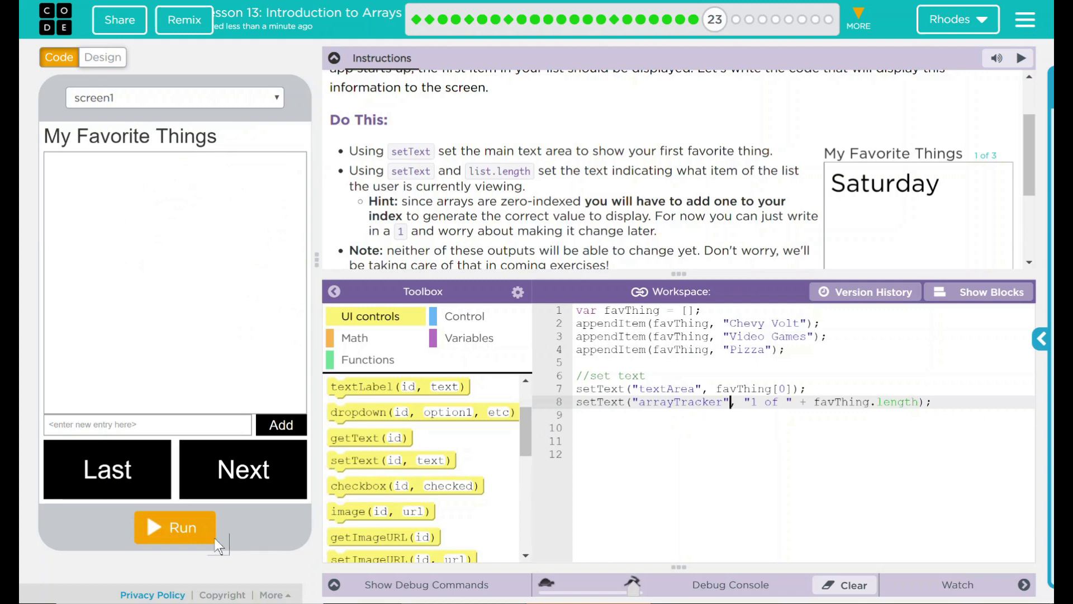
{"action": "mouse_move", "coordinate": [749, 333]}
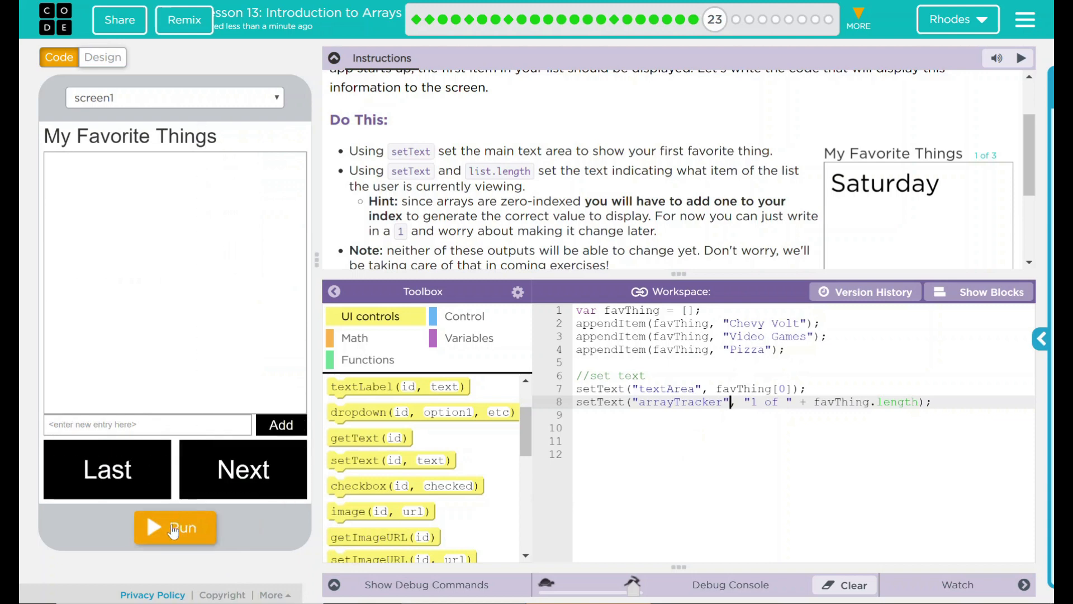
- Run the app to confirm it shows Chevy Volt and 1 of 3, then click Finish
{"action": "left_click", "coordinate": [174, 527]}
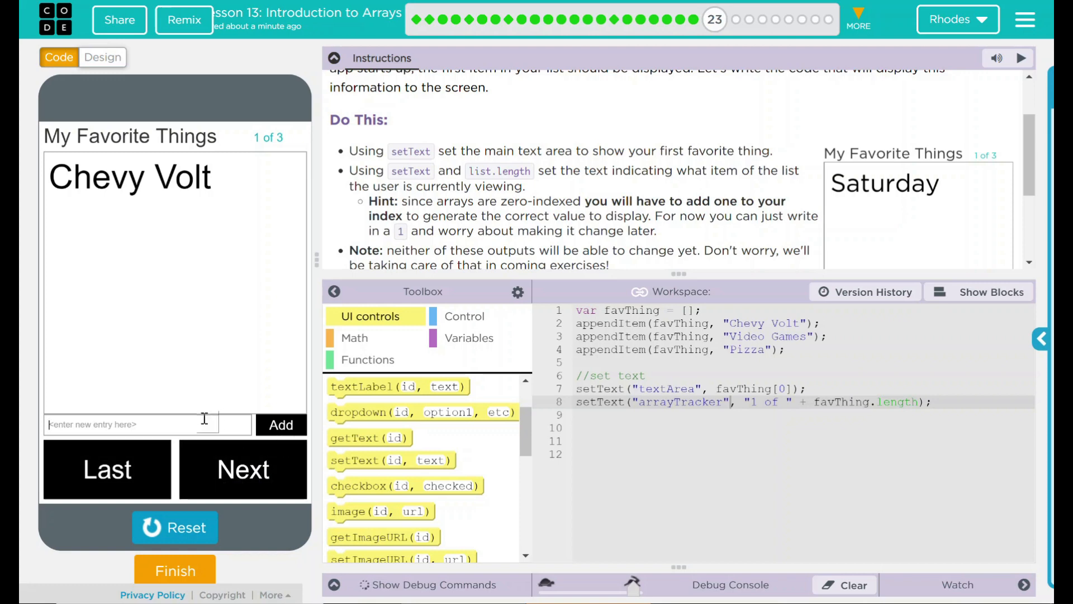
{"action": "mouse_move", "coordinate": [504, 465]}
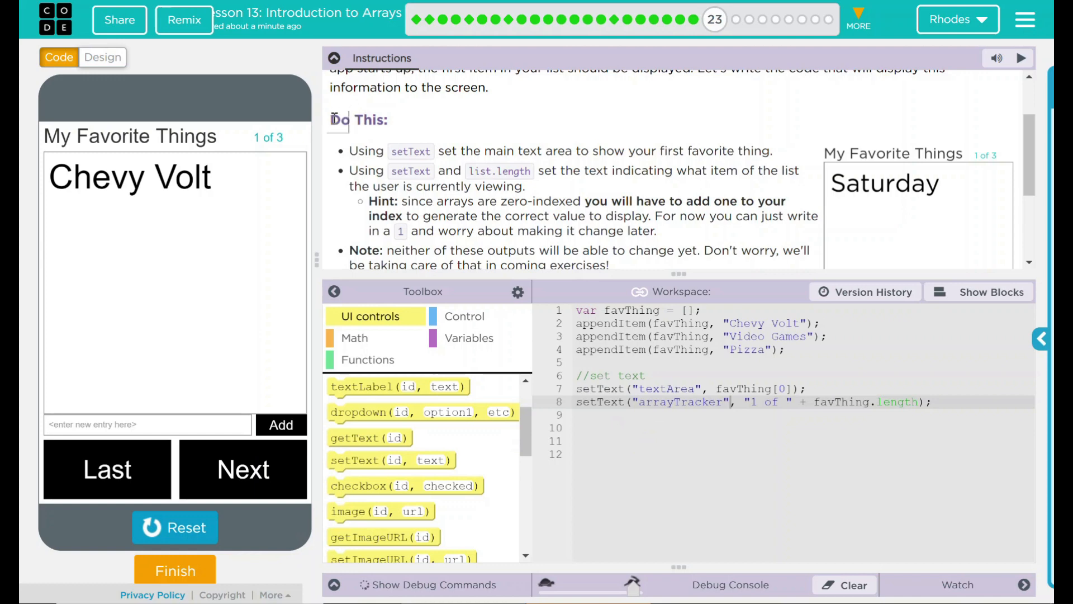
{"action": "left_click_drag", "start_coordinate": [348, 151], "coordinate": [541, 150]}
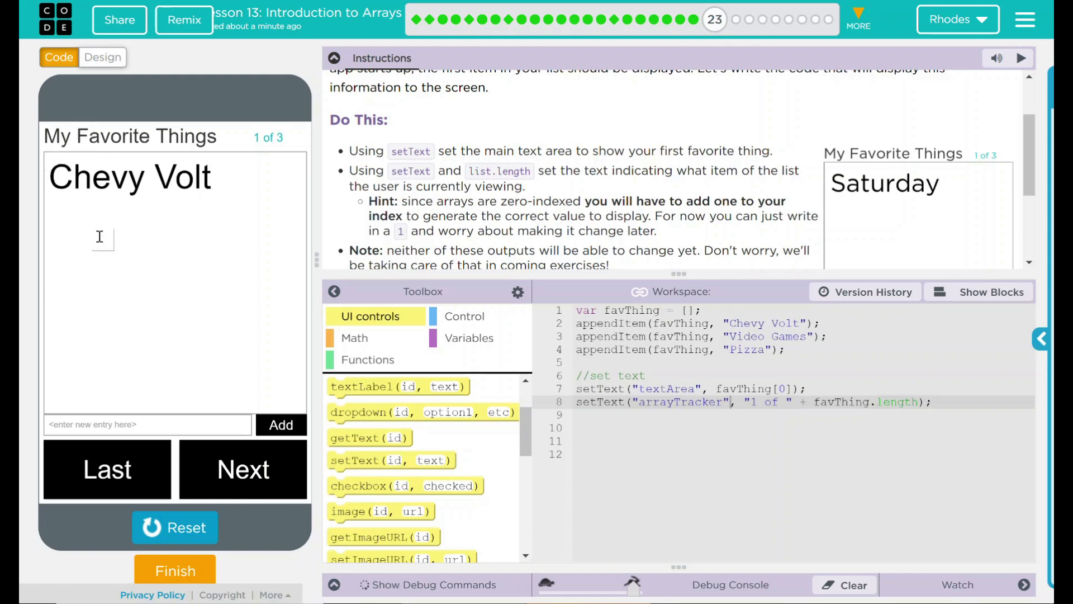
{"action": "left_click_drag", "start_coordinate": [357, 170], "coordinate": [558, 171]}
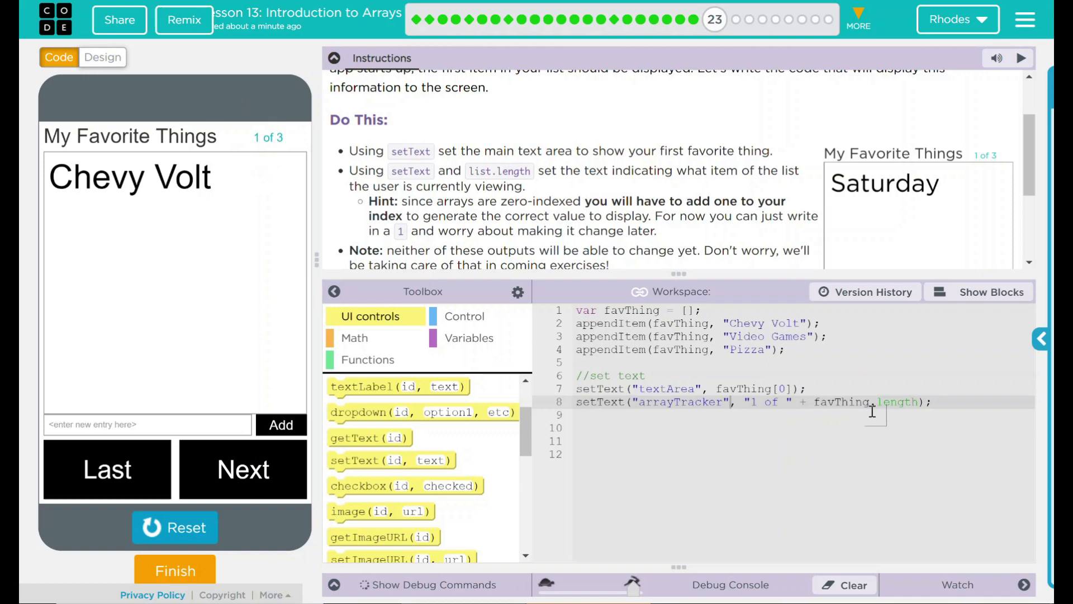
{"action": "mouse_move", "coordinate": [715, 284]}
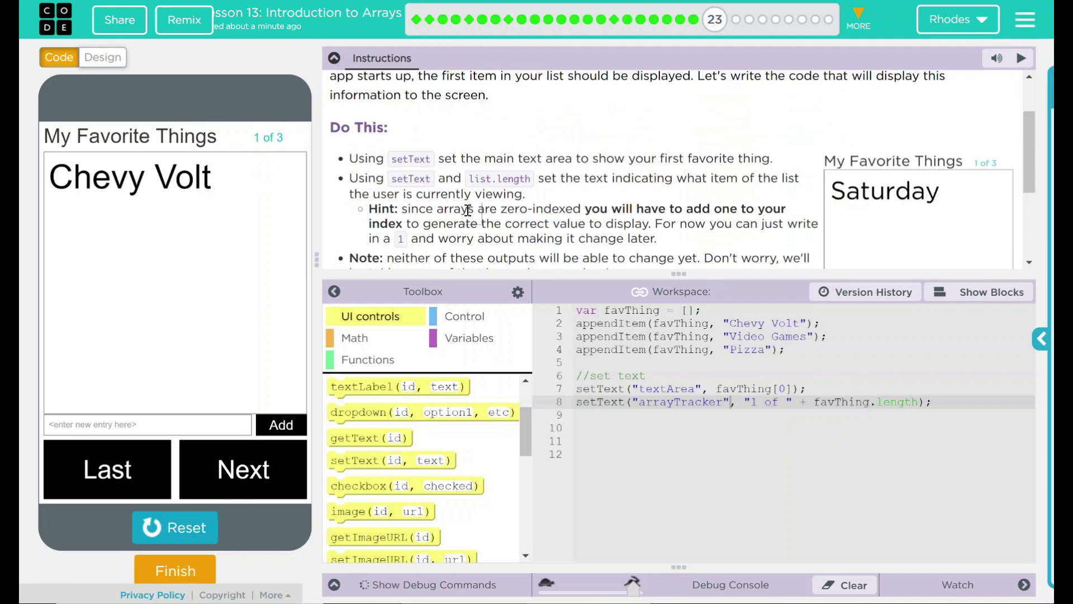
{"action": "mouse_move", "coordinate": [241, 547]}
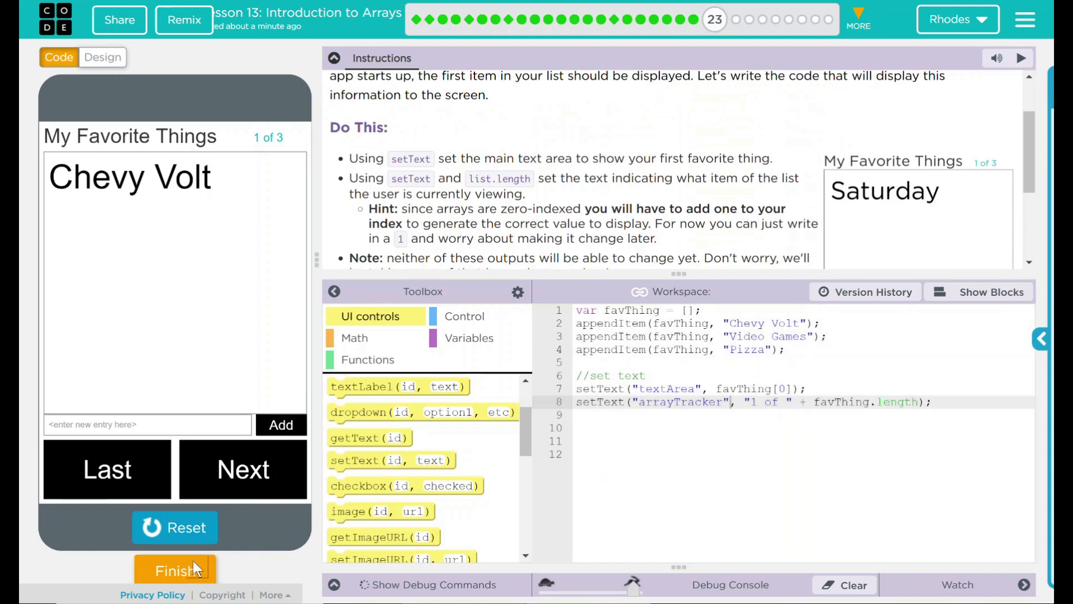
{"action": "left_click", "coordinate": [175, 570]}
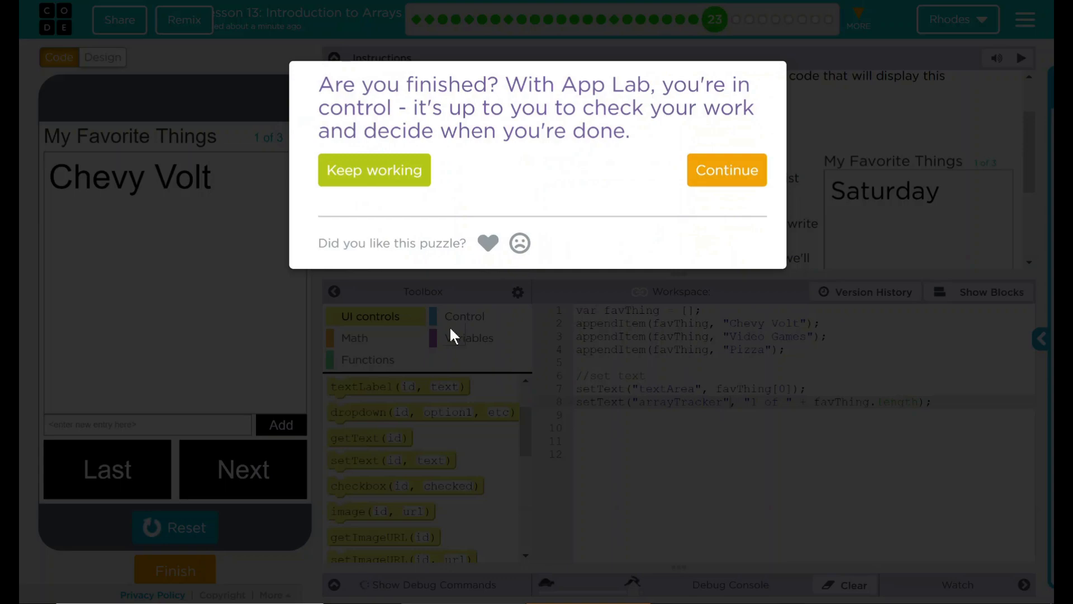